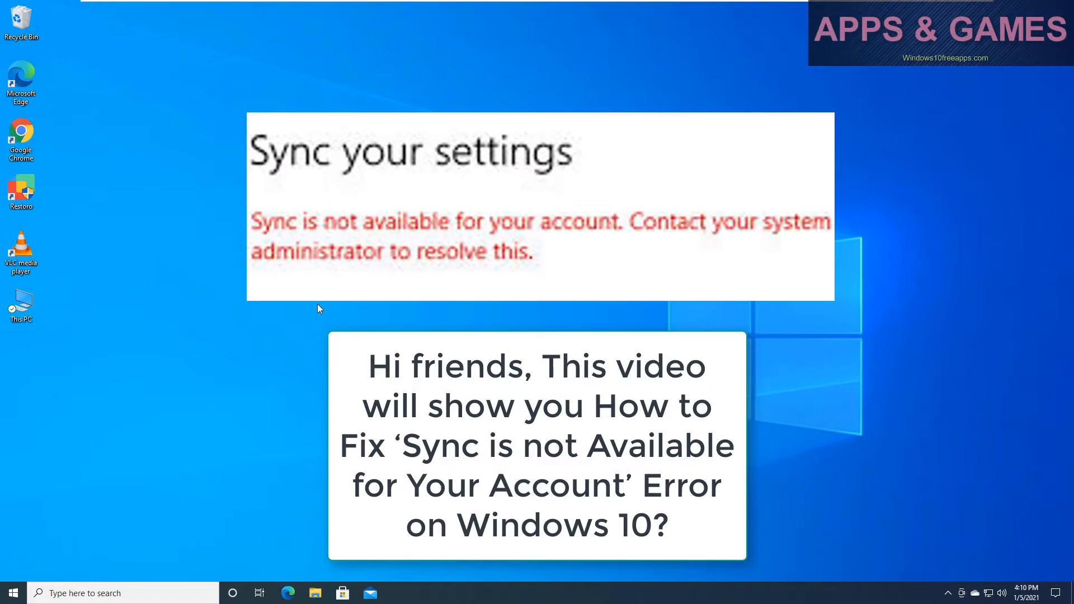
{"action": "mouse_move", "coordinate": [151, 510]}
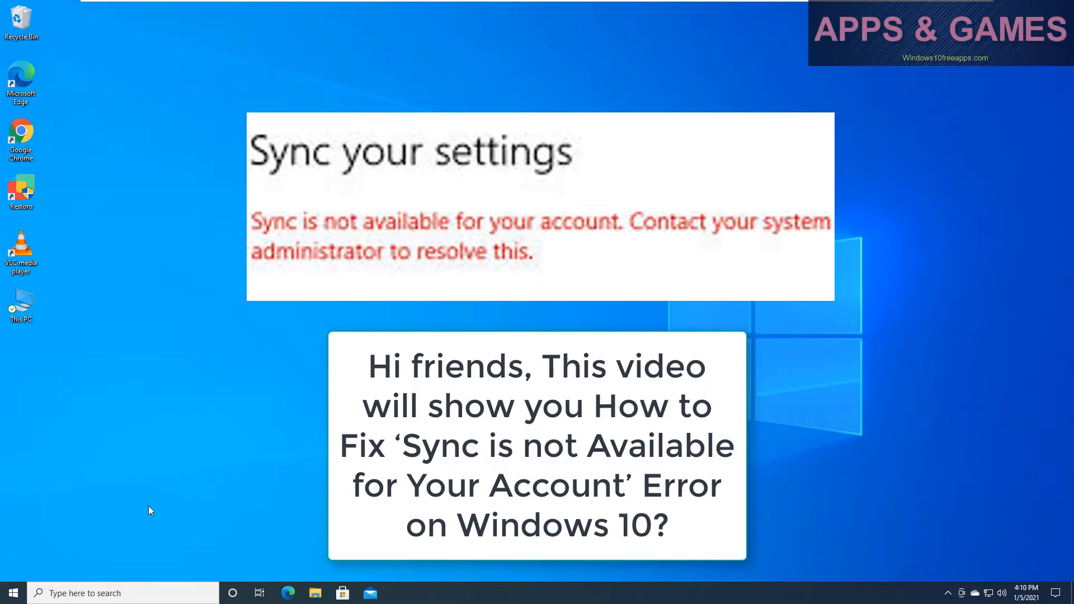
{"action": "mouse_move", "coordinate": [104, 578]}
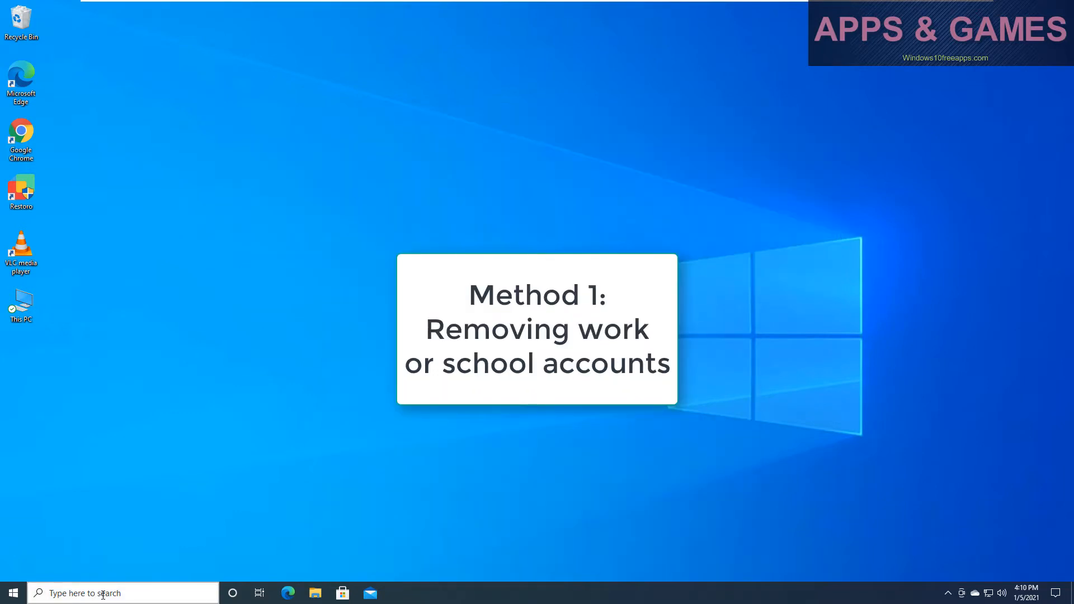
- Launch Run from search and enter ms-settings:workplace to reach Access work or school
{"action": "left_click", "coordinate": [103, 593]}
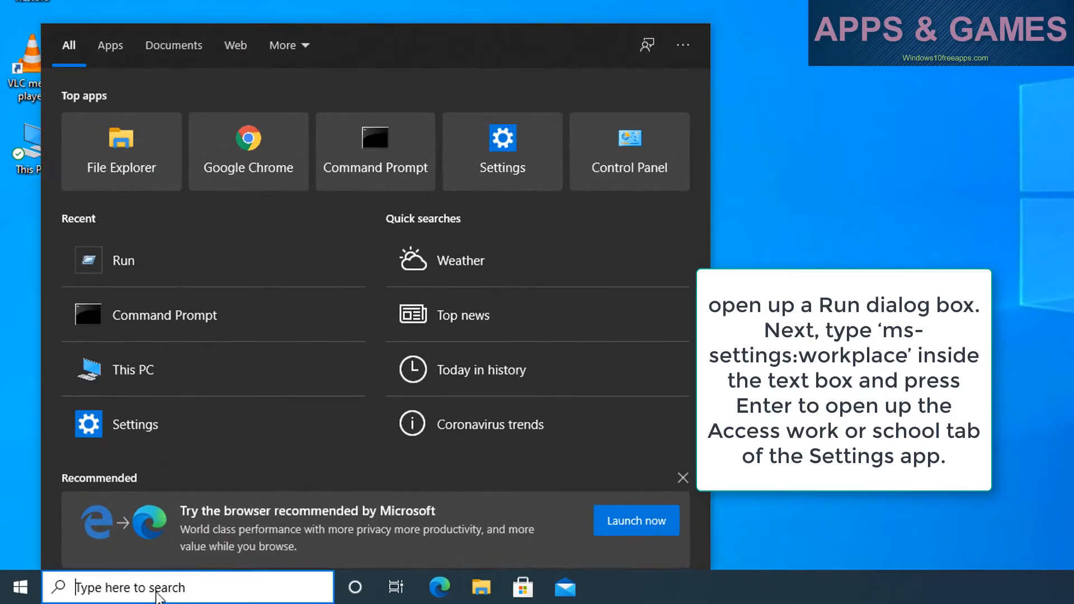
{"action": "type", "text": "run"}
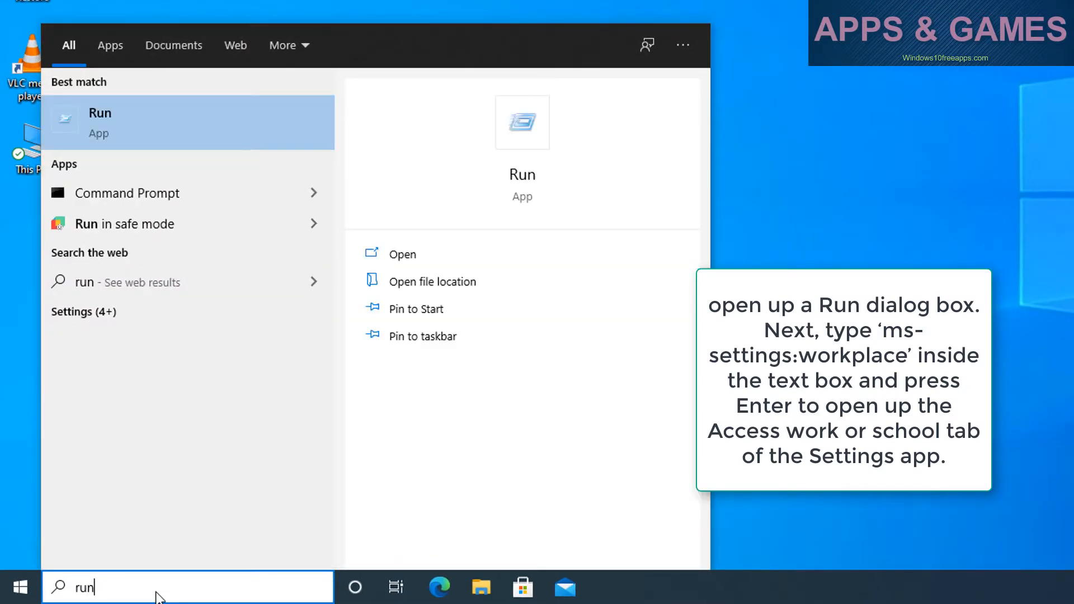
{"action": "left_click", "coordinate": [402, 254]}
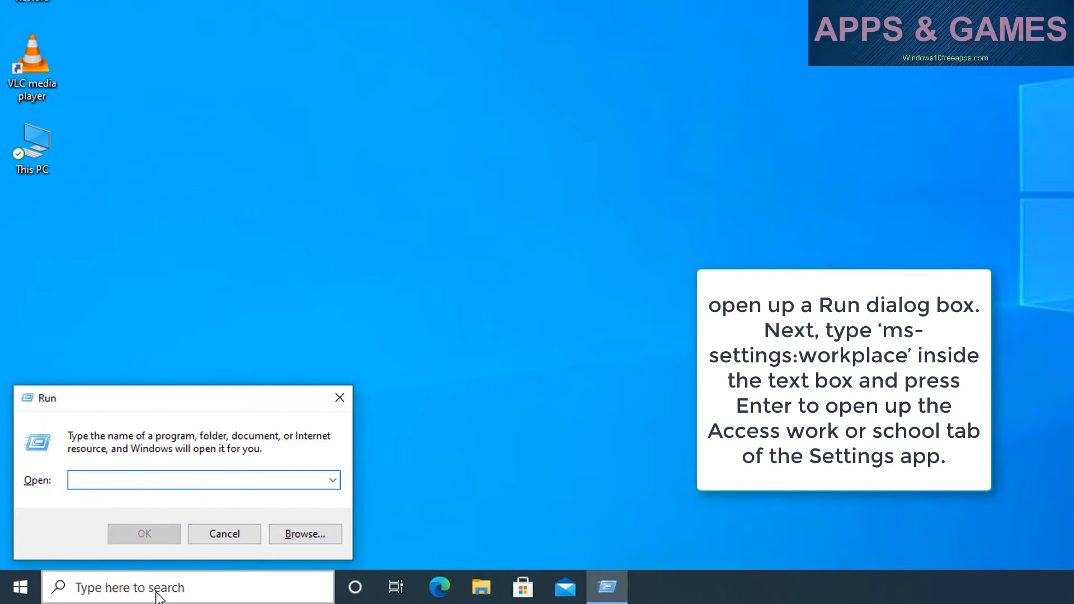
{"action": "type", "text": "ms-settings:workplace"}
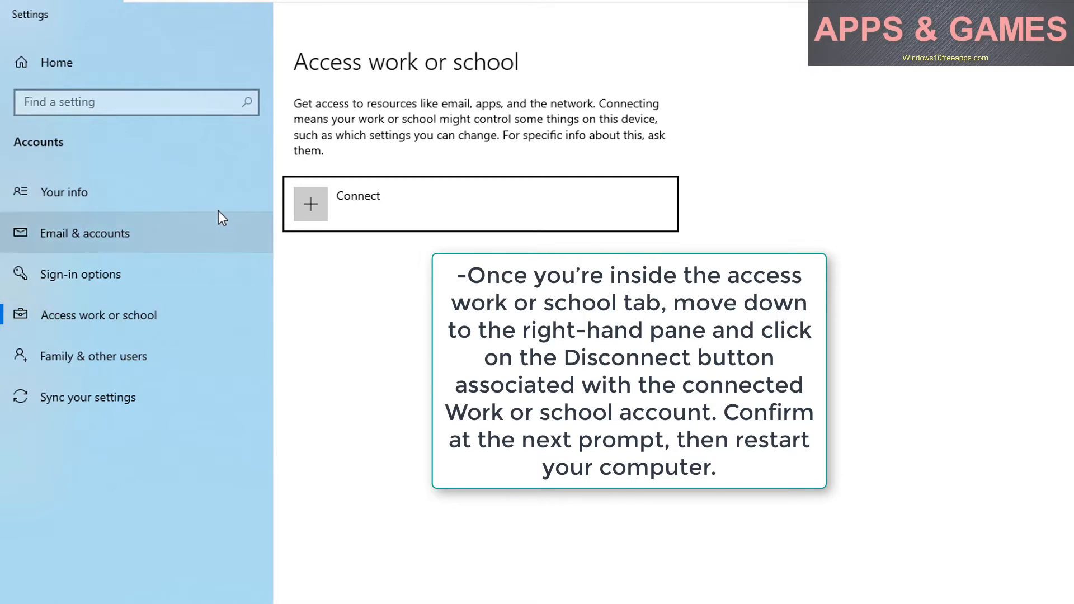
{"action": "mouse_move", "coordinate": [218, 206]}
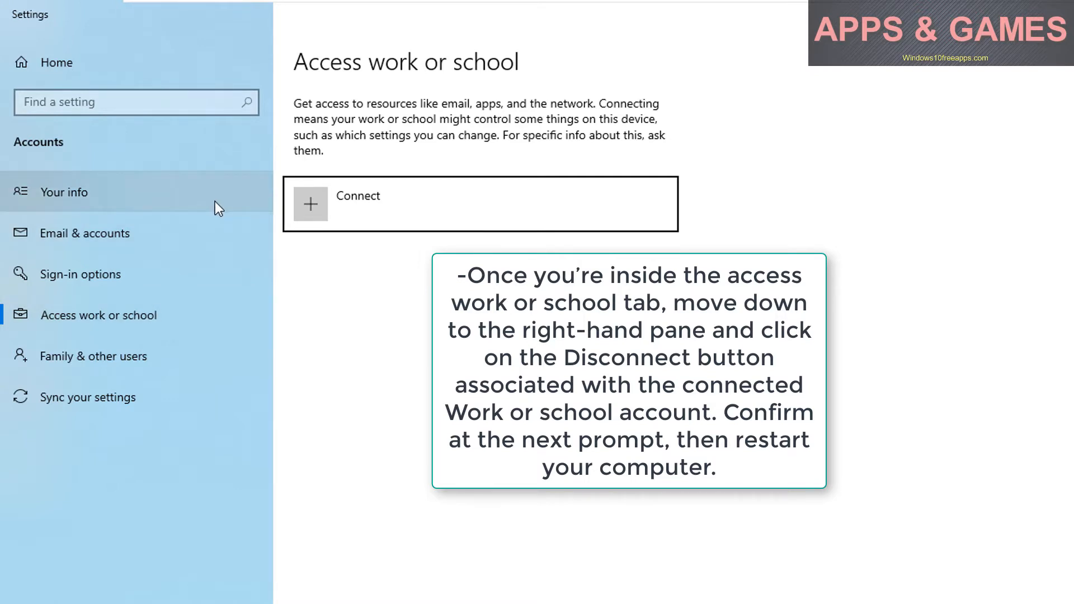
{"action": "mouse_move", "coordinate": [303, 291]}
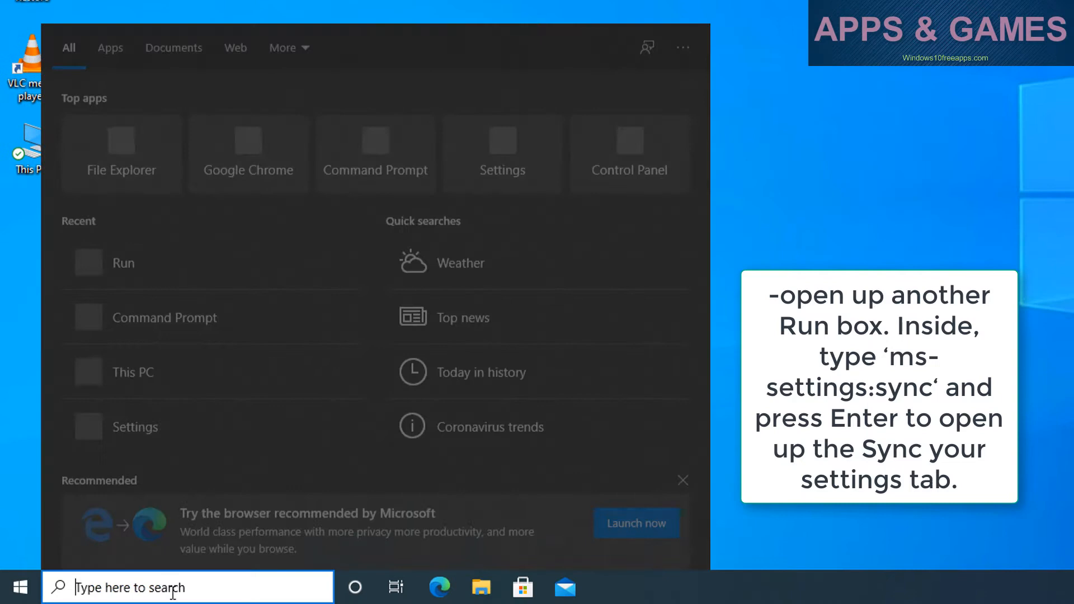
- Launch Run and execute ms-settings:sync to reach the Sync your settings page
{"action": "type", "text": "run"}
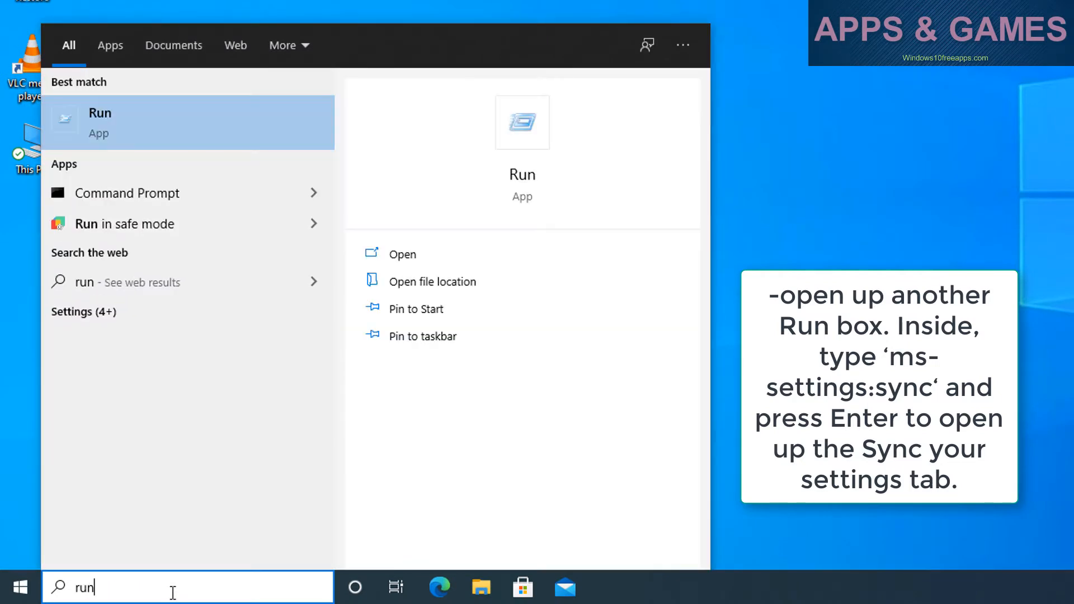
{"action": "mouse_move", "coordinate": [245, 141]}
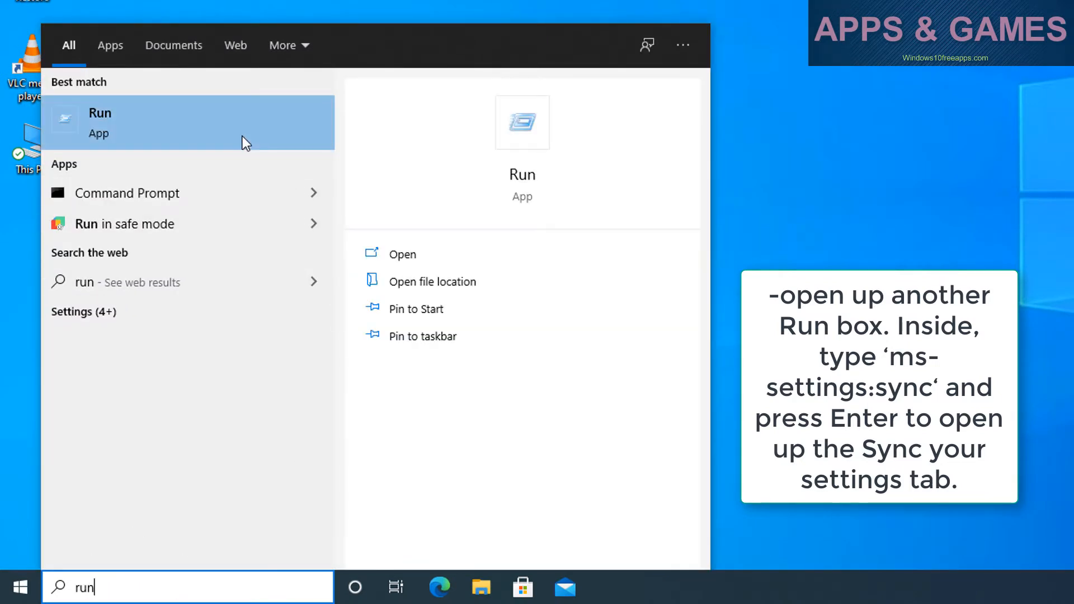
{"action": "left_click", "coordinate": [402, 254]}
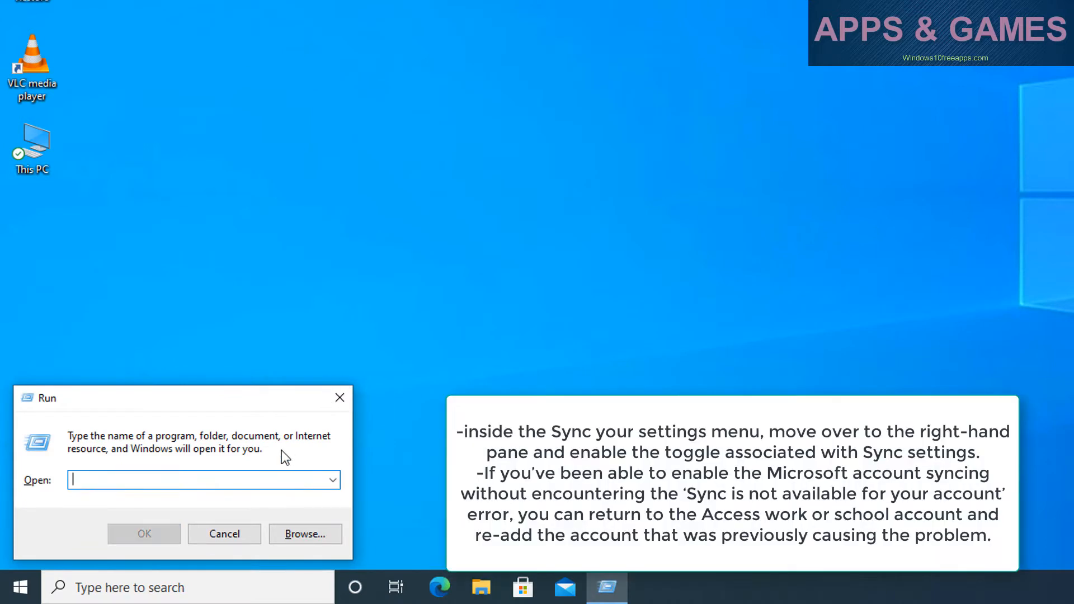
{"action": "mouse_move", "coordinate": [275, 480]}
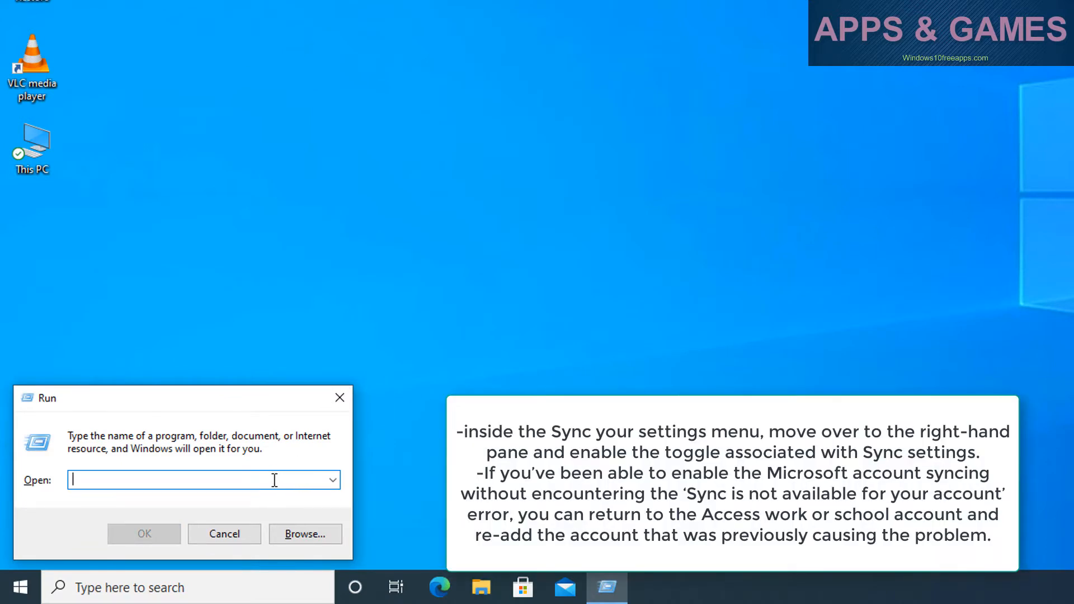
{"action": "type", "text": "ms-settings:sync"}
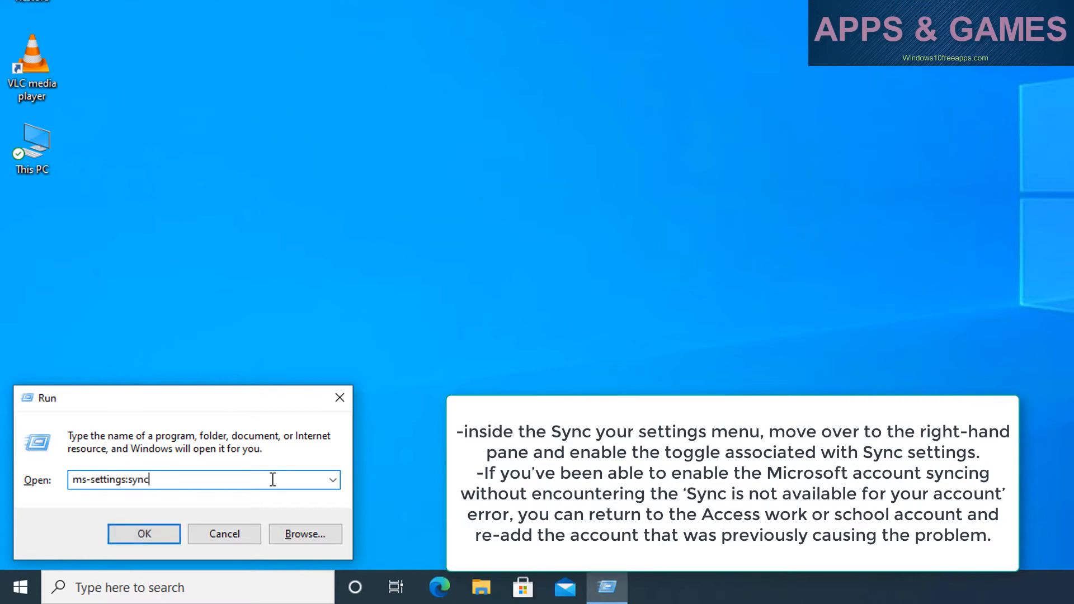
{"action": "left_click", "coordinate": [143, 534]}
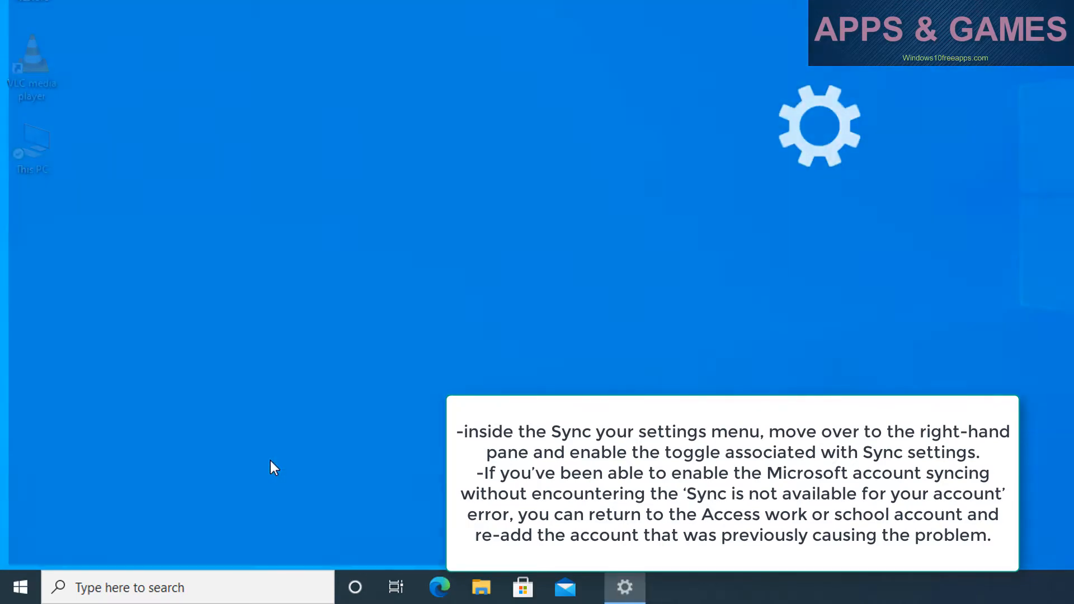
- Turn the Sync settings toggle on
{"action": "left_click", "coordinate": [623, 588]}
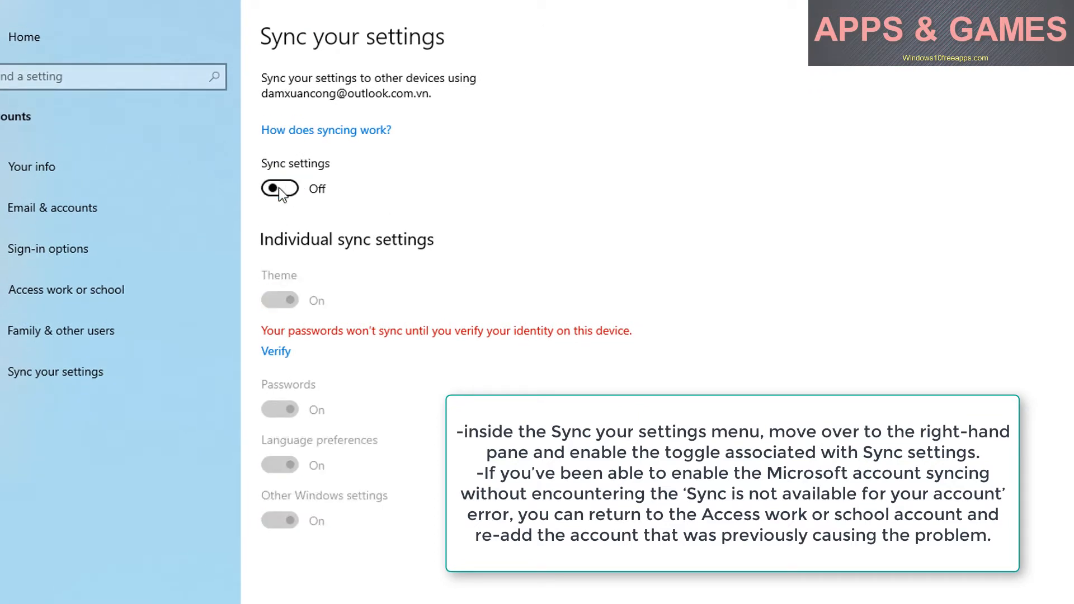
{"action": "left_click", "coordinate": [279, 189]}
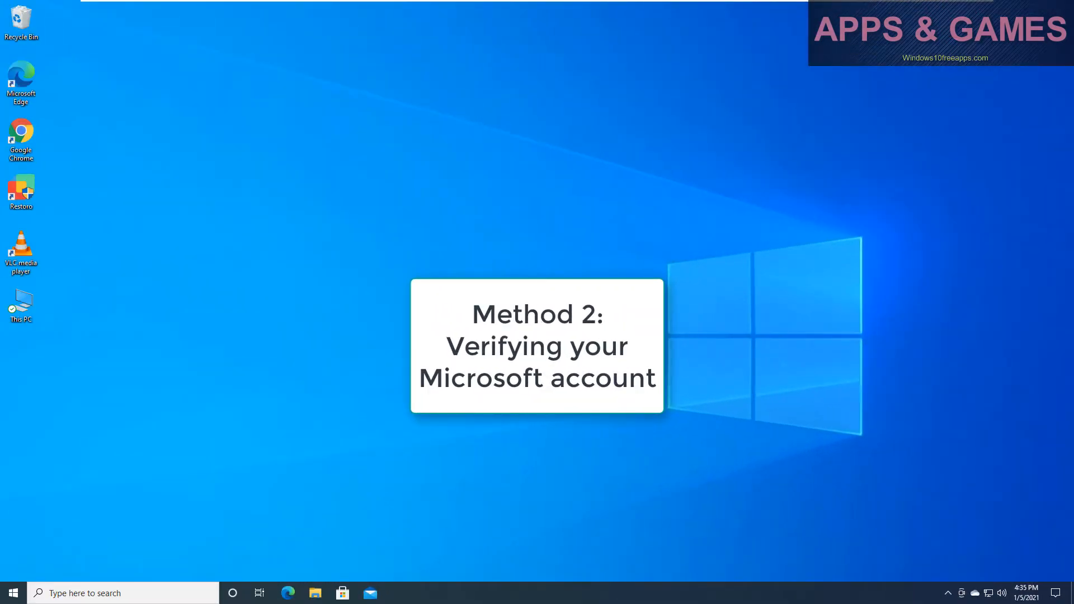
- Reach Accounts from Settings via search and start the Verify identity link under Your info
{"action": "left_click", "coordinate": [13, 593]}
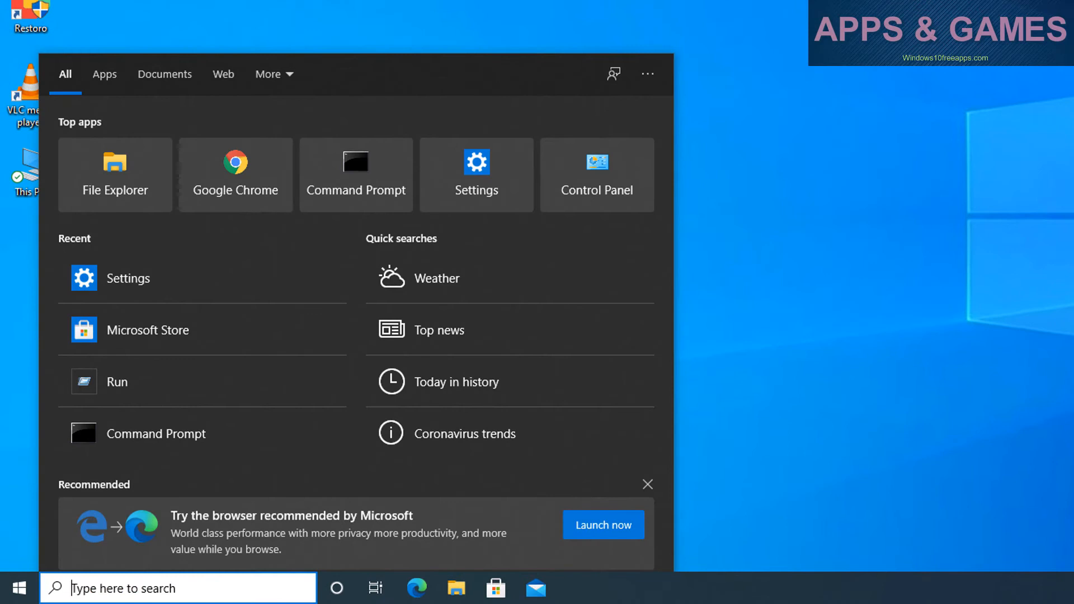
{"action": "type", "text": "se"}
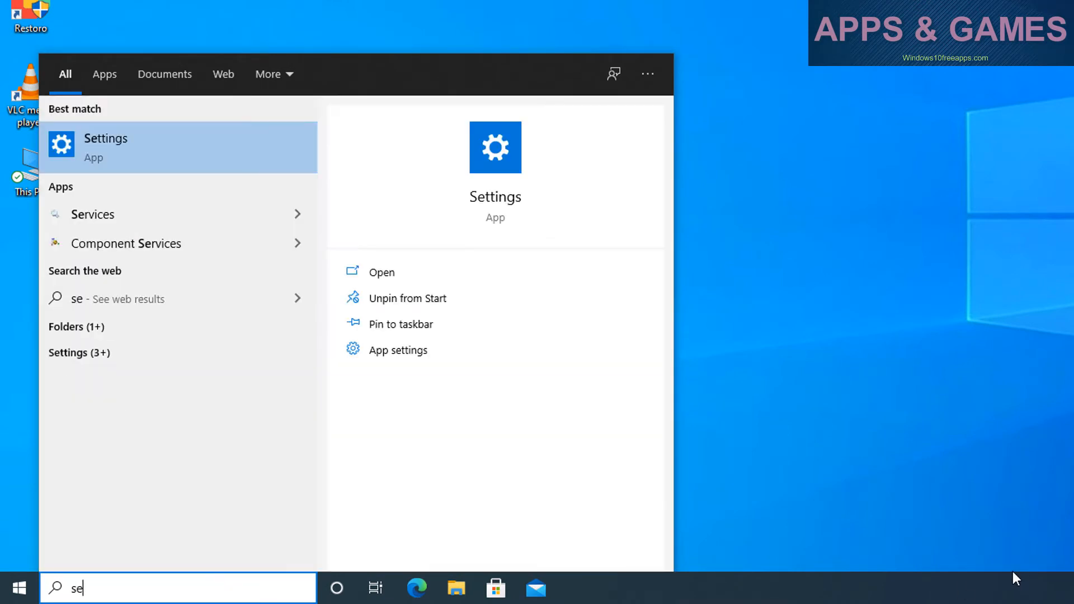
{"action": "mouse_move", "coordinate": [218, 152]}
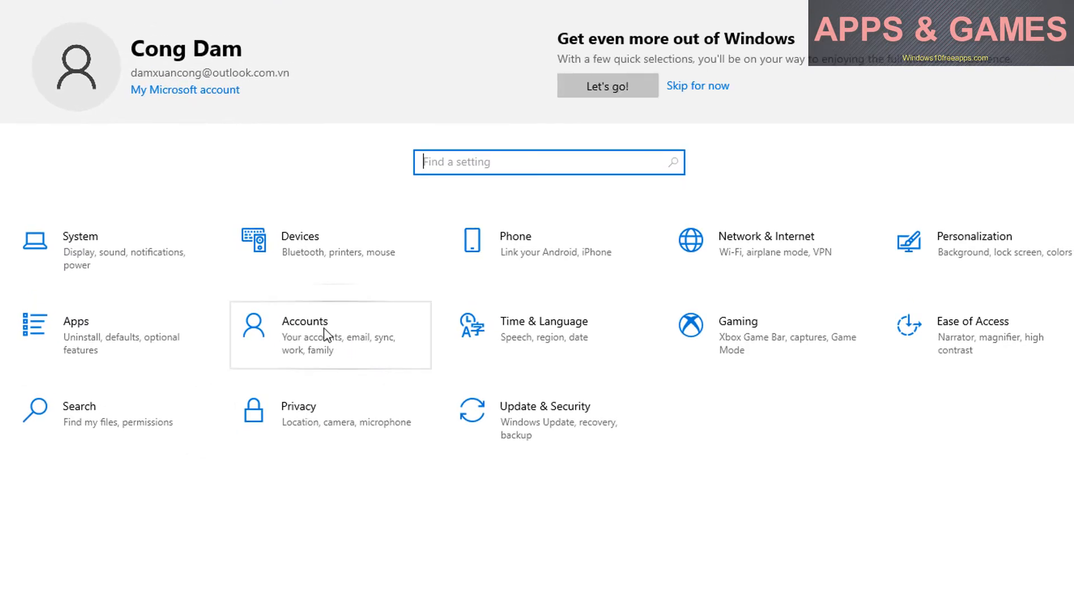
{"action": "left_click", "coordinate": [305, 335]}
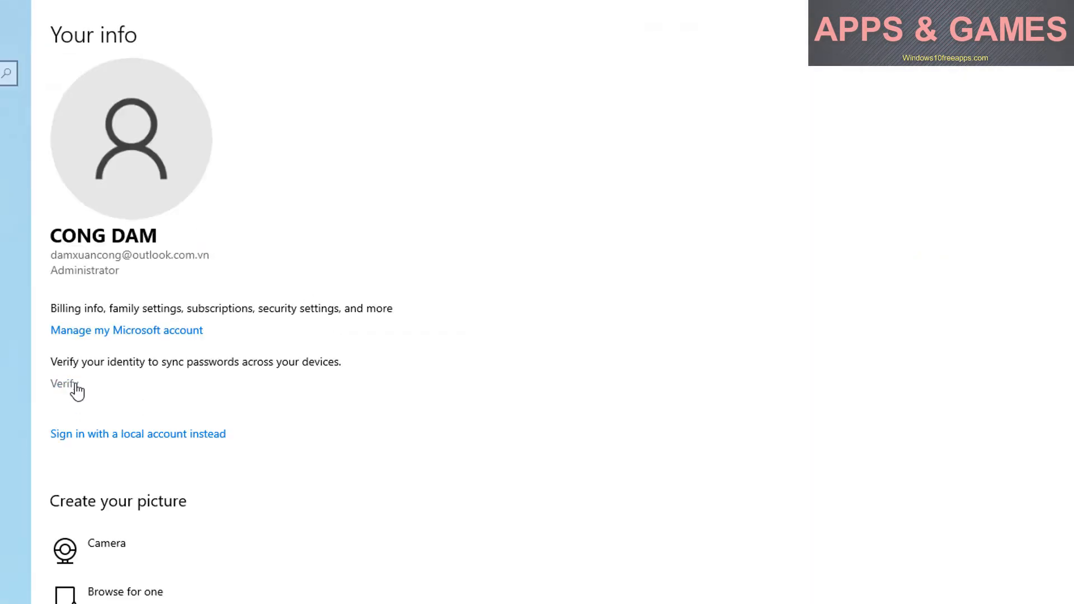
{"action": "left_click", "coordinate": [63, 383]}
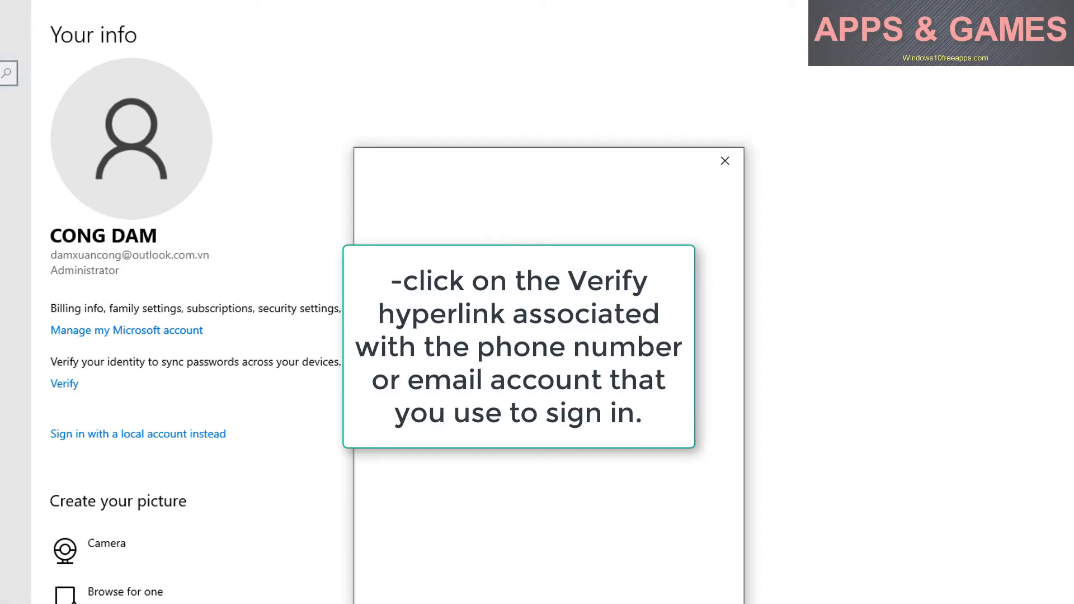
{"action": "left_click", "coordinate": [64, 384]}
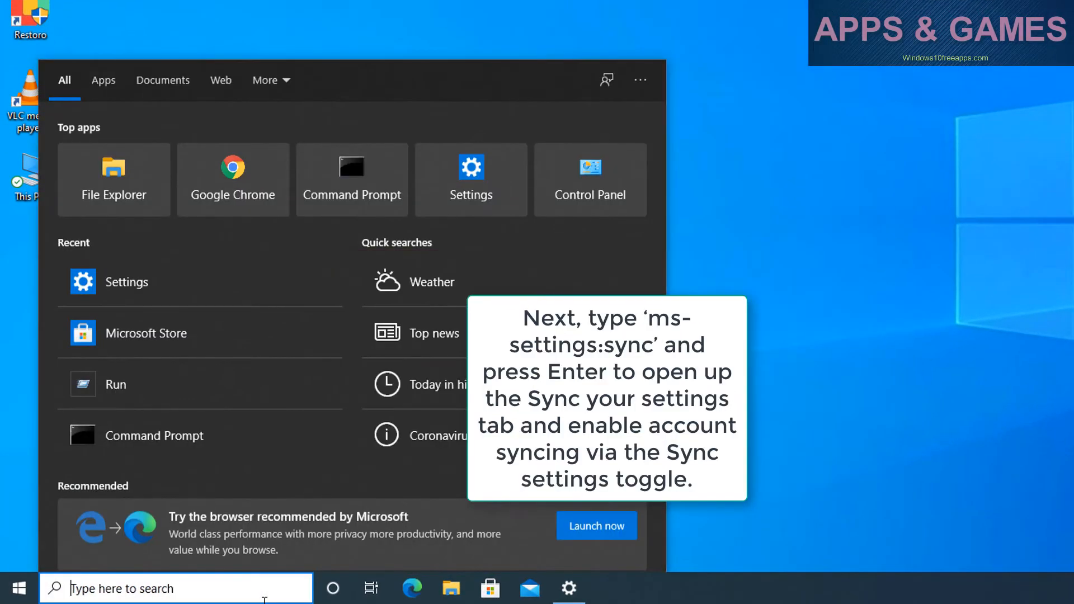
- Close Settings, rerun ms-settings:sync and confirm the Sync settings toggle is On
{"action": "type", "text": "se"}
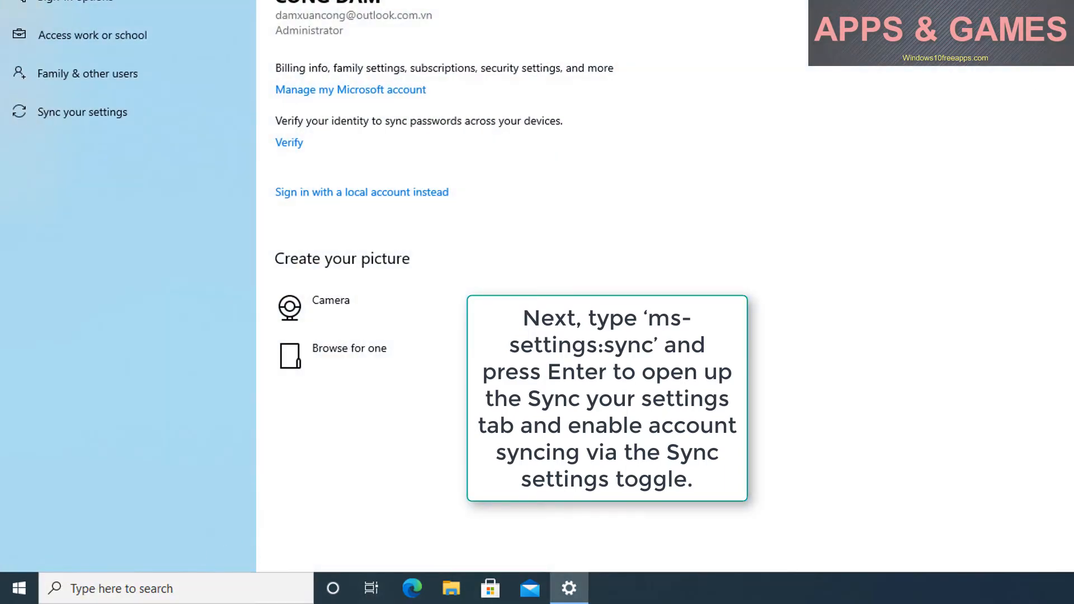
{"action": "left_click", "coordinate": [567, 587]}
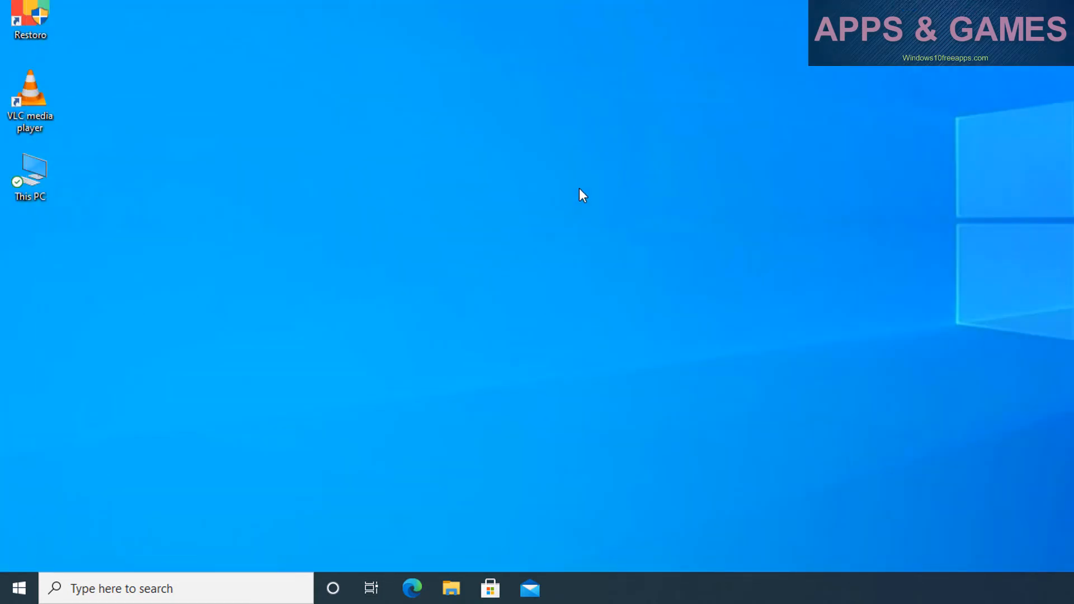
{"action": "mouse_move", "coordinate": [277, 468]}
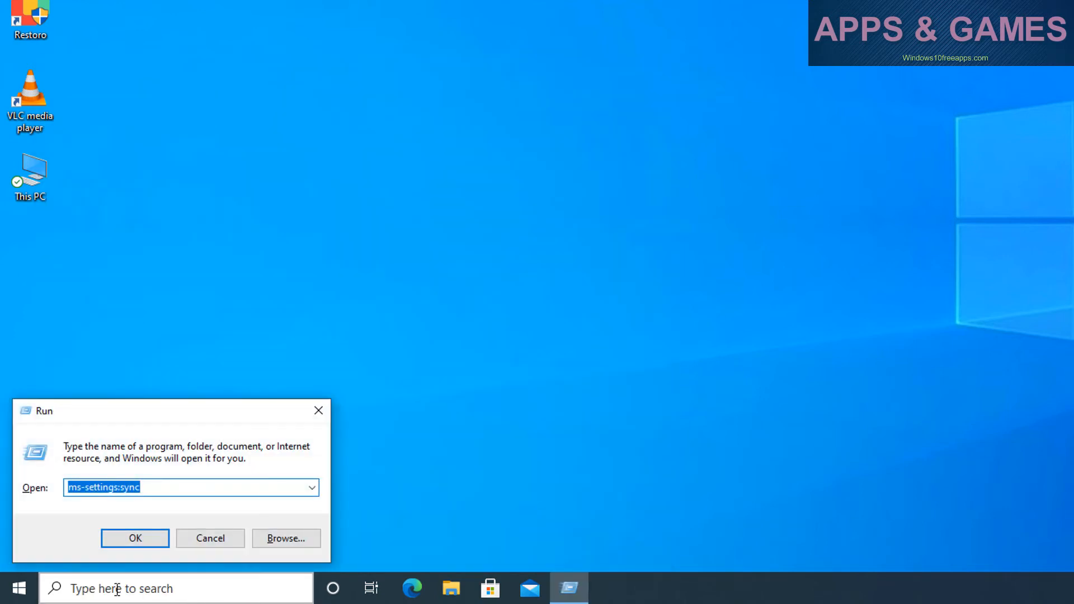
{"action": "left_click", "coordinate": [191, 487]}
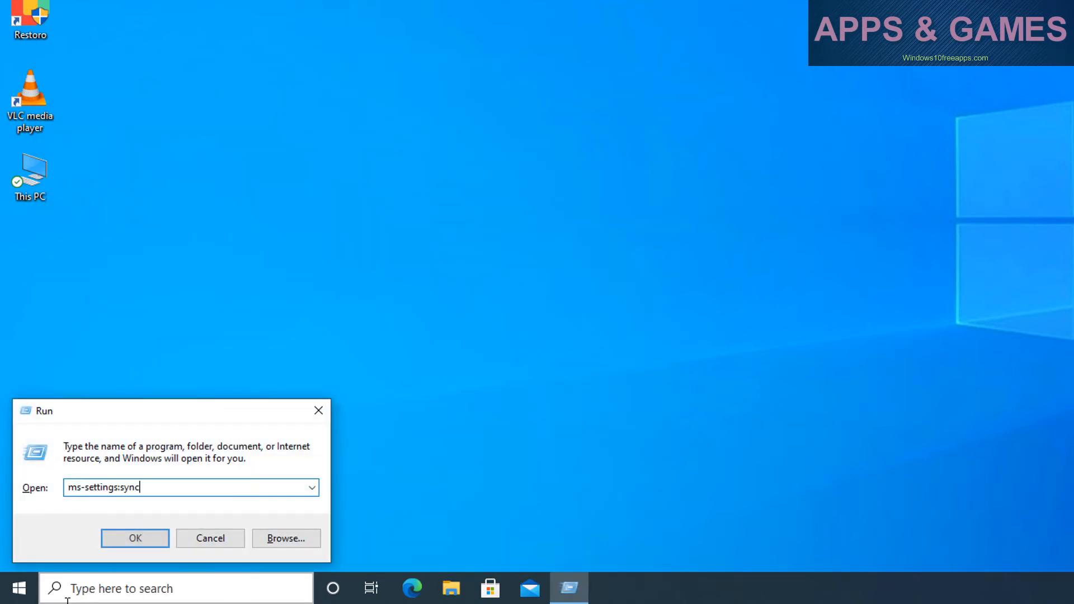
{"action": "left_click", "coordinate": [135, 538]}
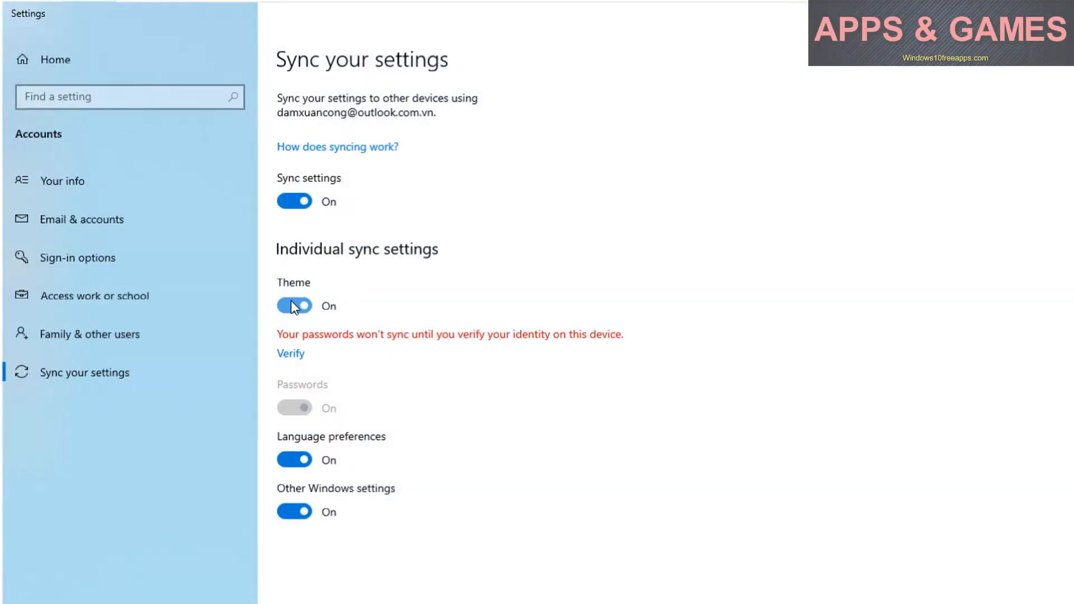
{"action": "left_click", "coordinate": [294, 201]}
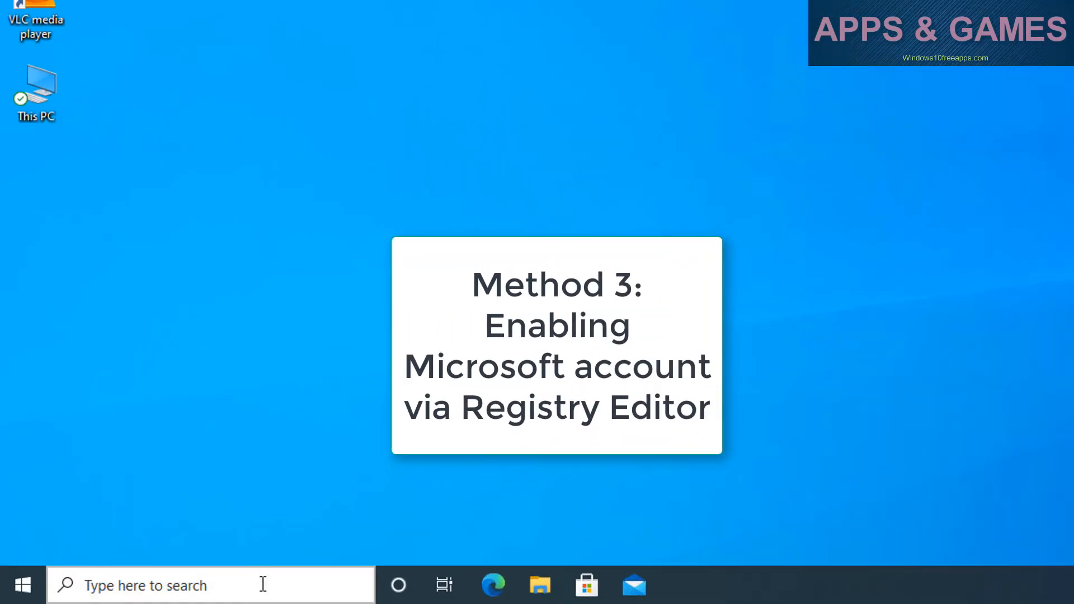
- Run regedit and approve the User Account Control prompt to launch Registry Editor
{"action": "type", "text": "ru"}
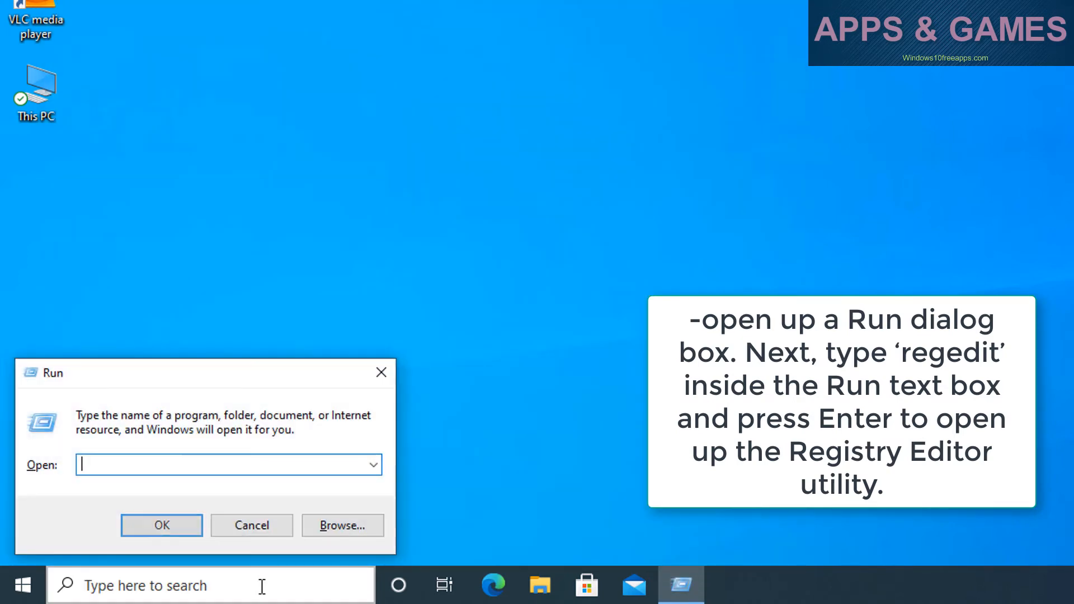
{"action": "type", "text": "rege"}
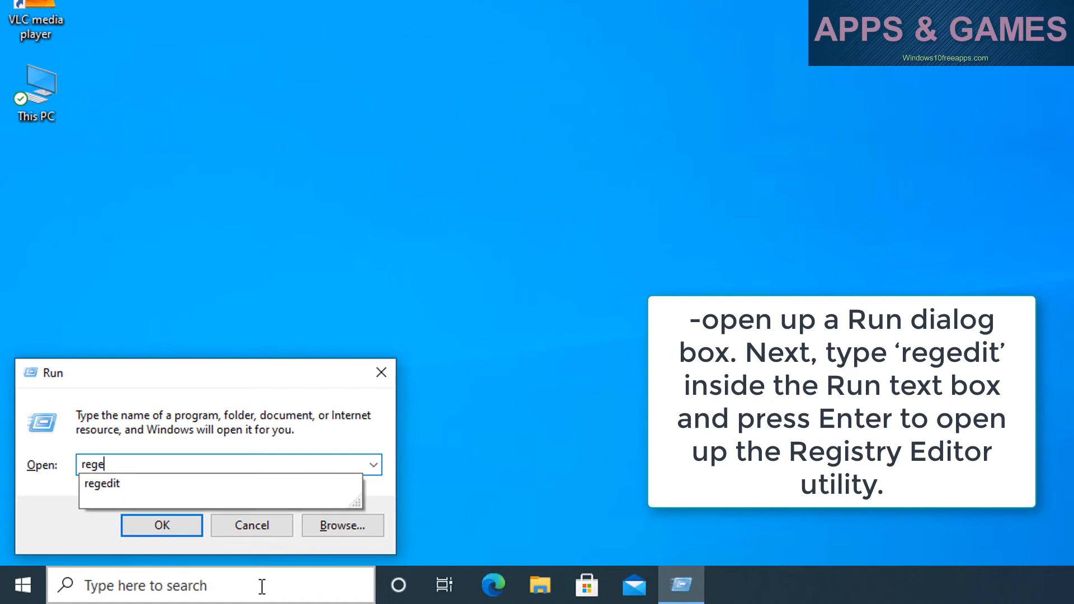
{"action": "type", "text": "di"}
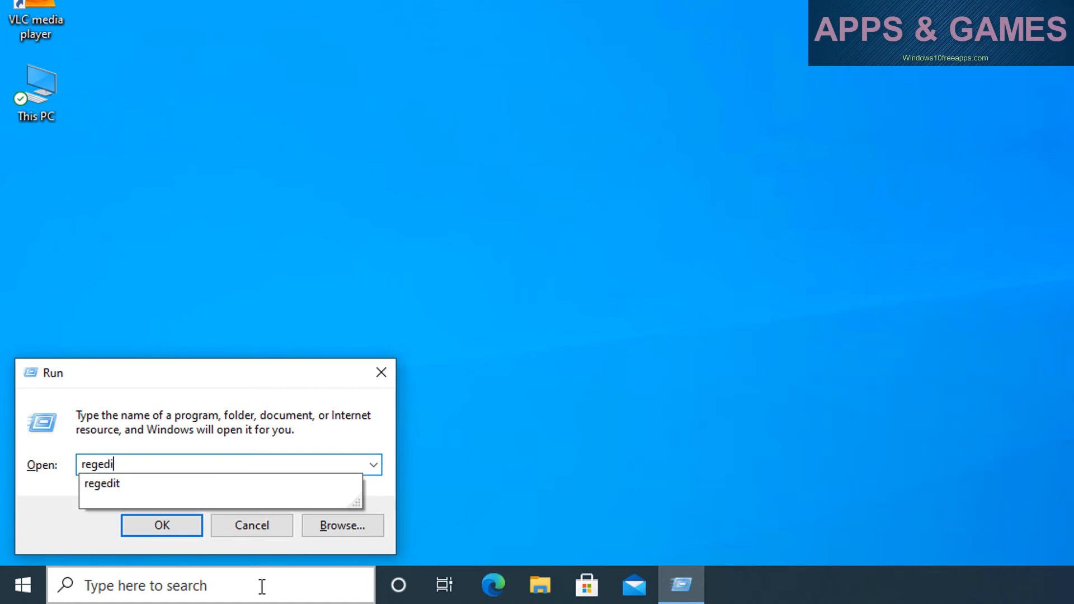
{"action": "left_click", "coordinate": [161, 526]}
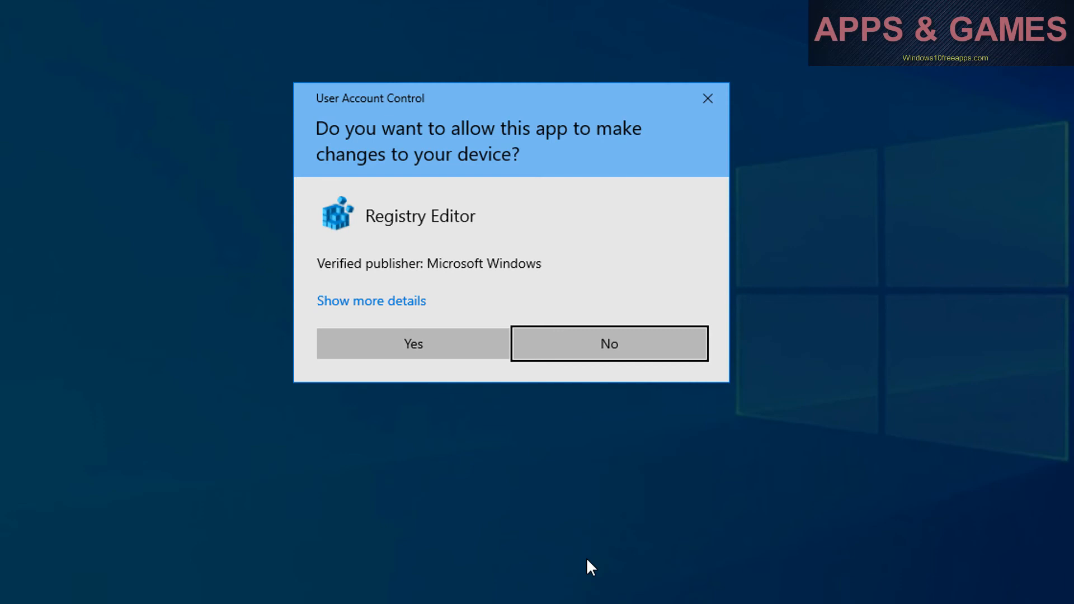
{"action": "left_click", "coordinate": [413, 344]}
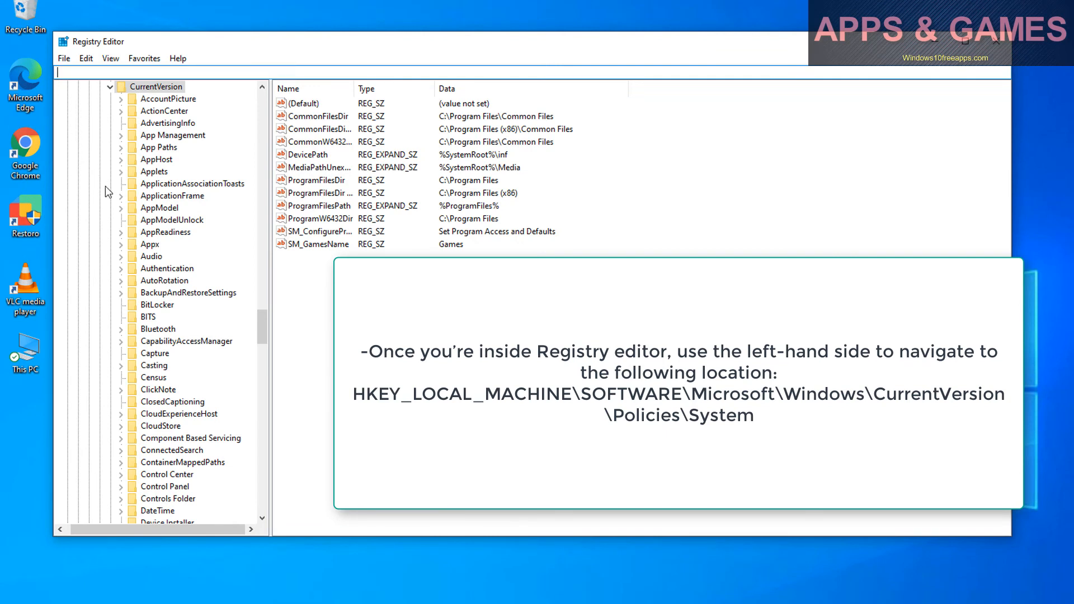
- Go to HKLM\...\Policies\System and set NoConnectedUser value data to 0
{"action": "type", "text": "HKEY_LOCAL_MACHINE\\SOFTWARE\\Microsoft\\Windows\\CurrentVersion\\Policies\\System"}
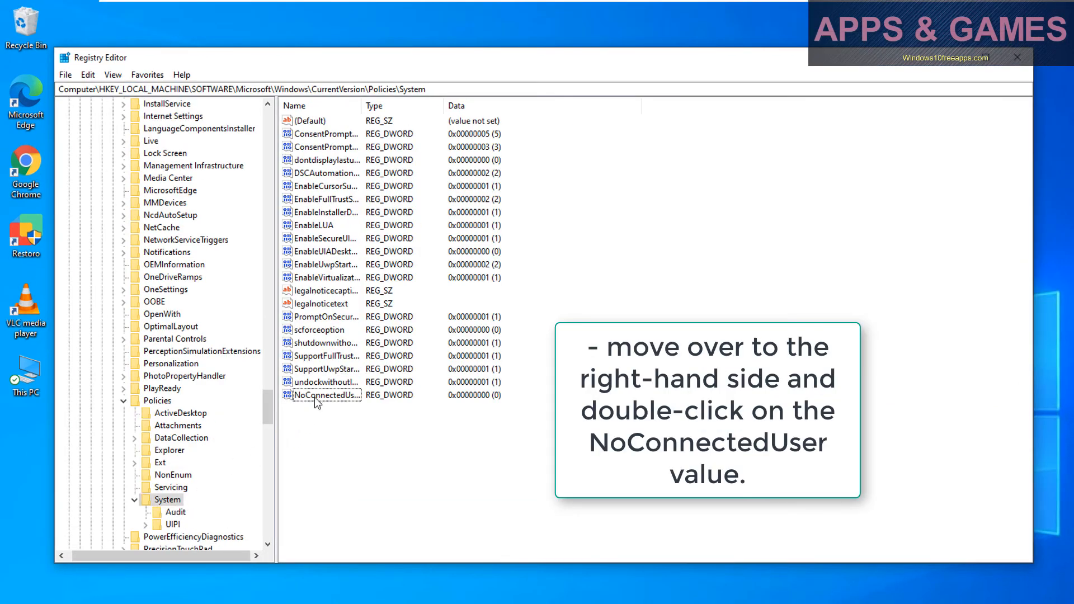
{"action": "right_click", "coordinate": [322, 395]}
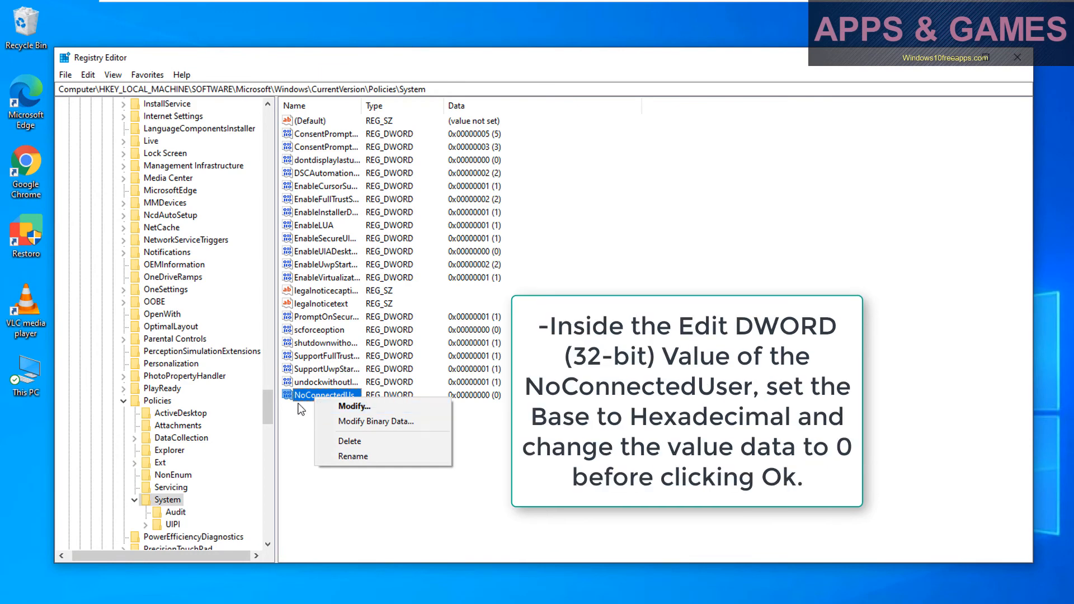
{"action": "left_click", "coordinate": [354, 405]}
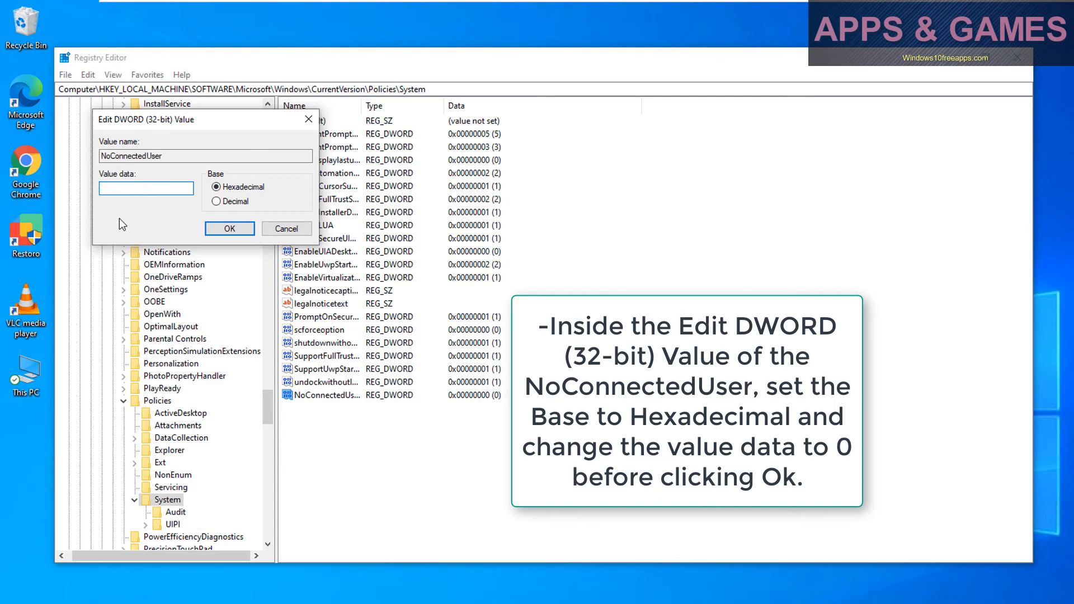
{"action": "left_click", "coordinate": [228, 229]}
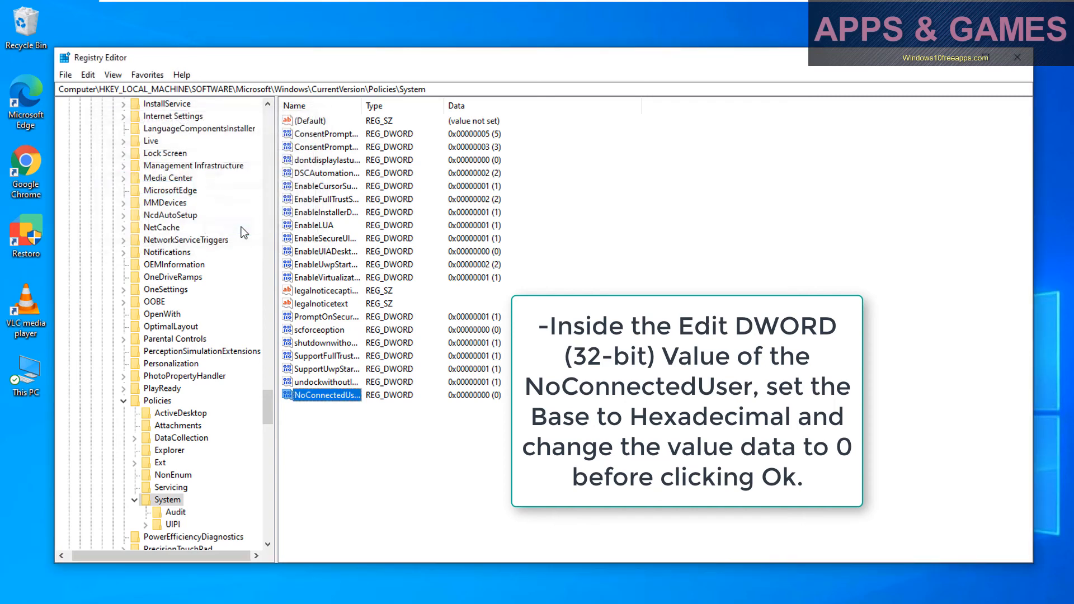